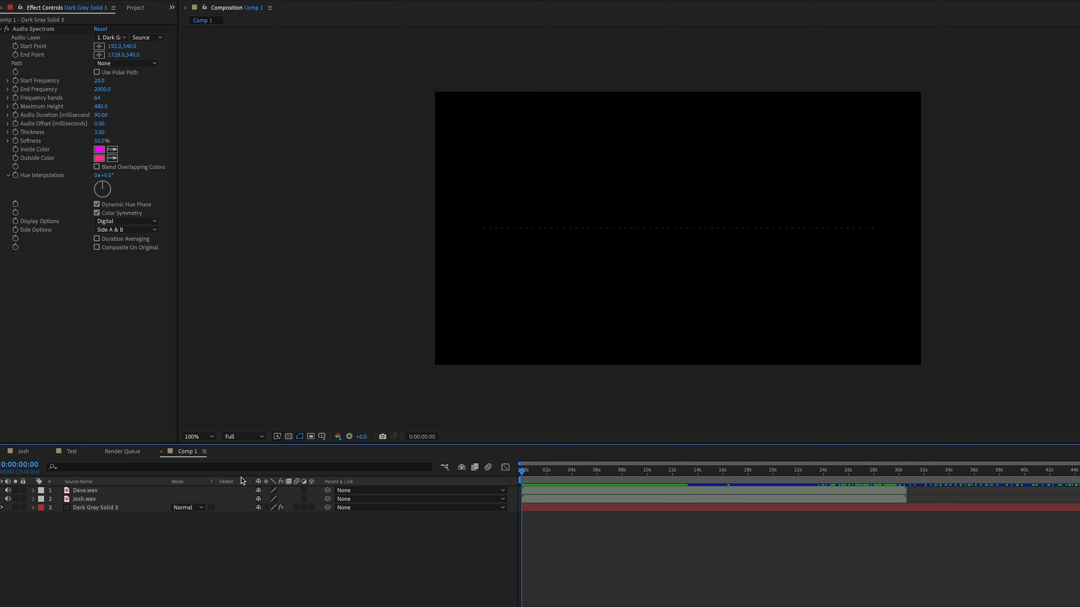
Step: Twirl open Dave.wav and Josh.wav so their Audio property groups show in the timeline
click(33, 490)
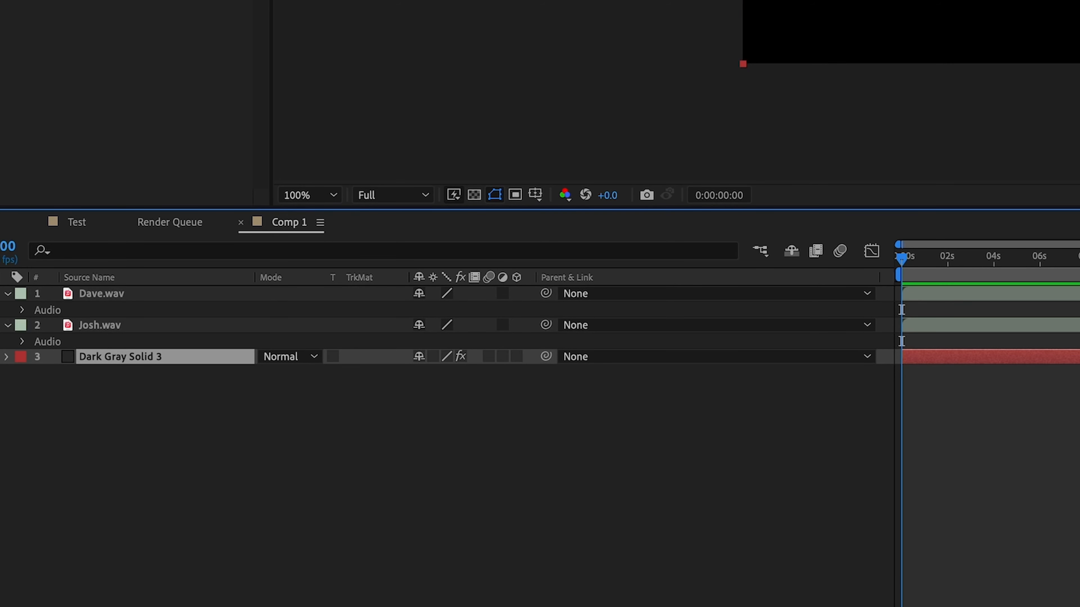
Step: Set the Audio Spectrum's Audio Layer to Dave.wav so the magenta bars react to it
click(101, 294)
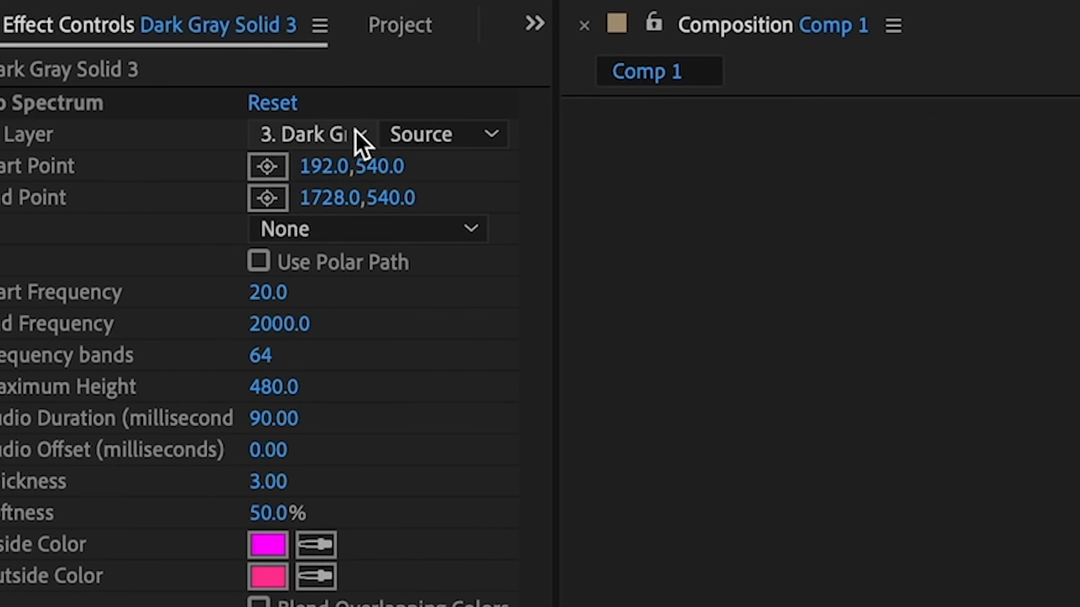
click(310, 134)
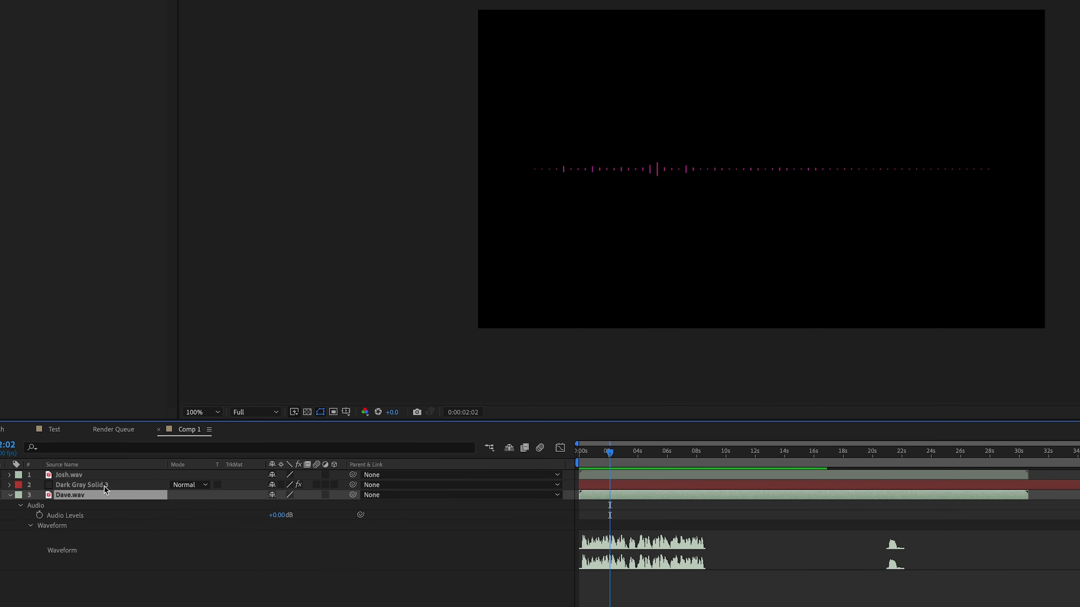
Step: Select the spectrum solid and set Start Frequency 1, End Frequency 1400, 99 bands, Maximum Height 690
click(79, 484)
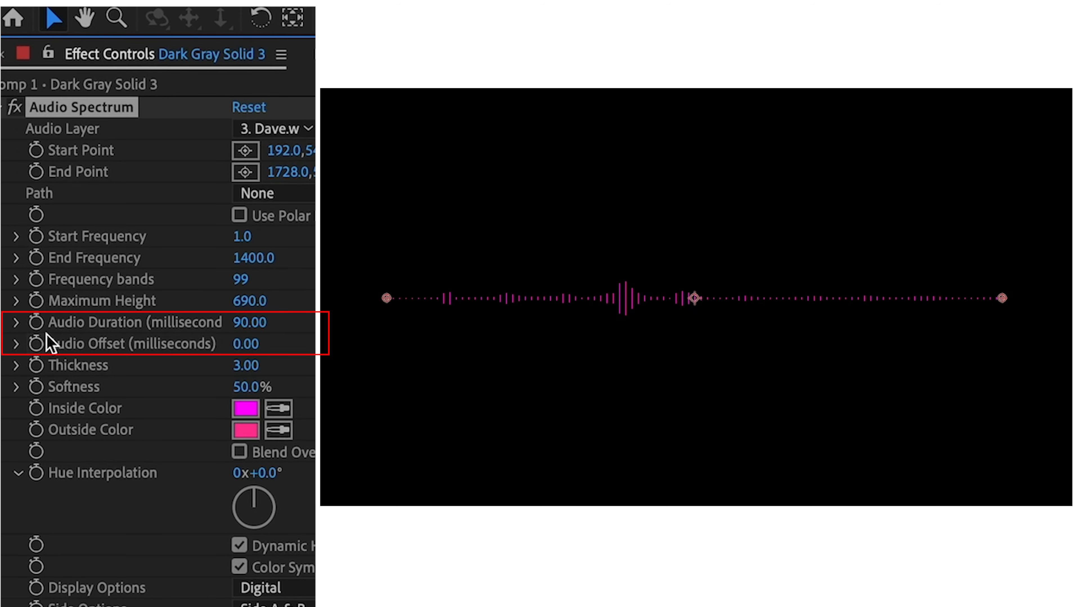
mouse_move(230, 341)
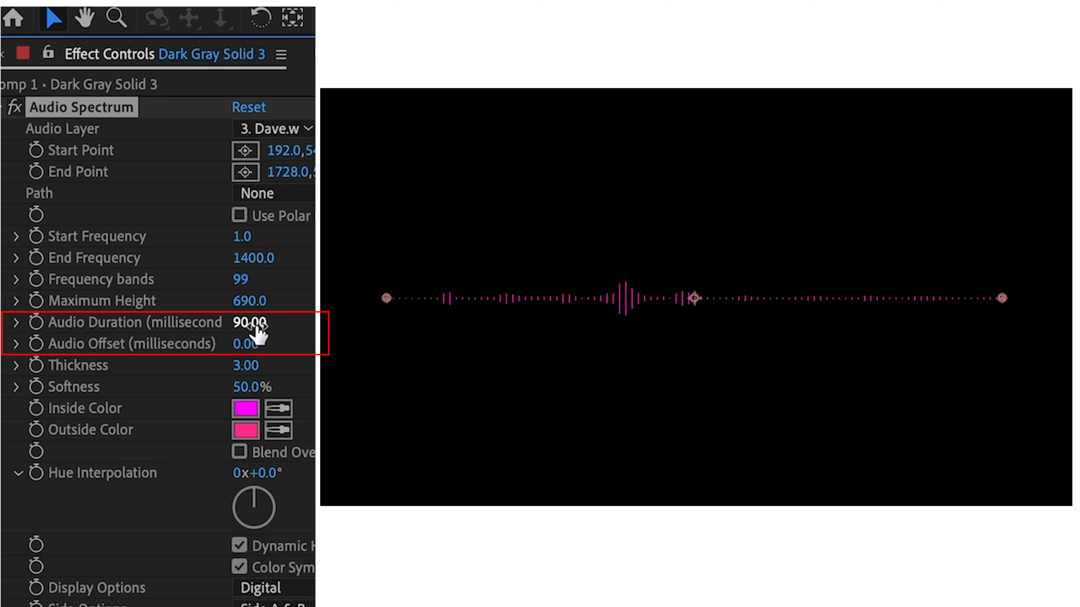
mouse_move(276, 329)
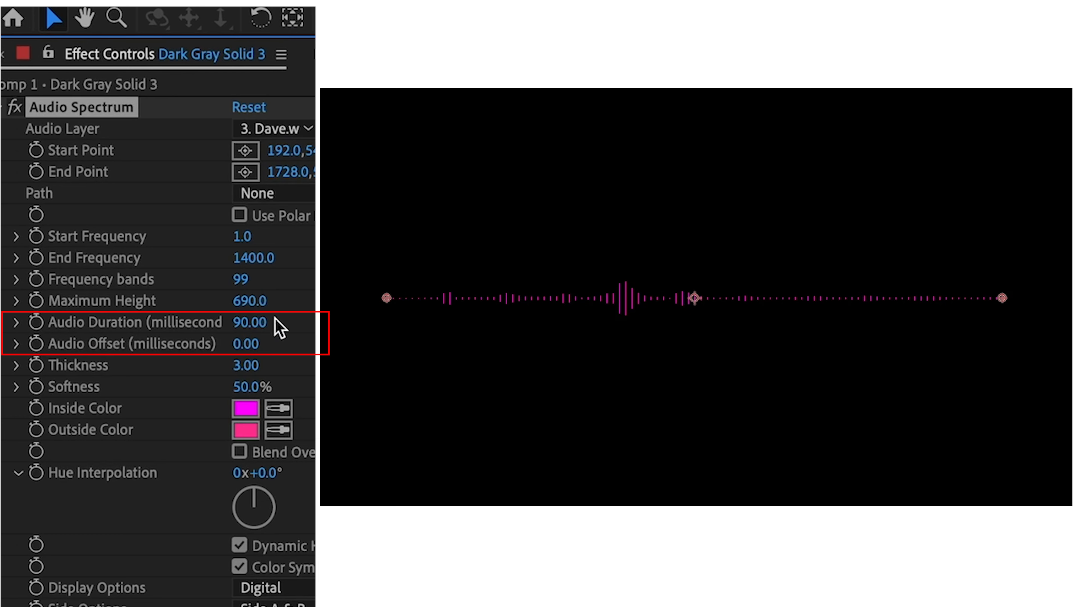
Step: Keep the Digital display style and try Side A and Side B before returning to Side A & B
click(260, 588)
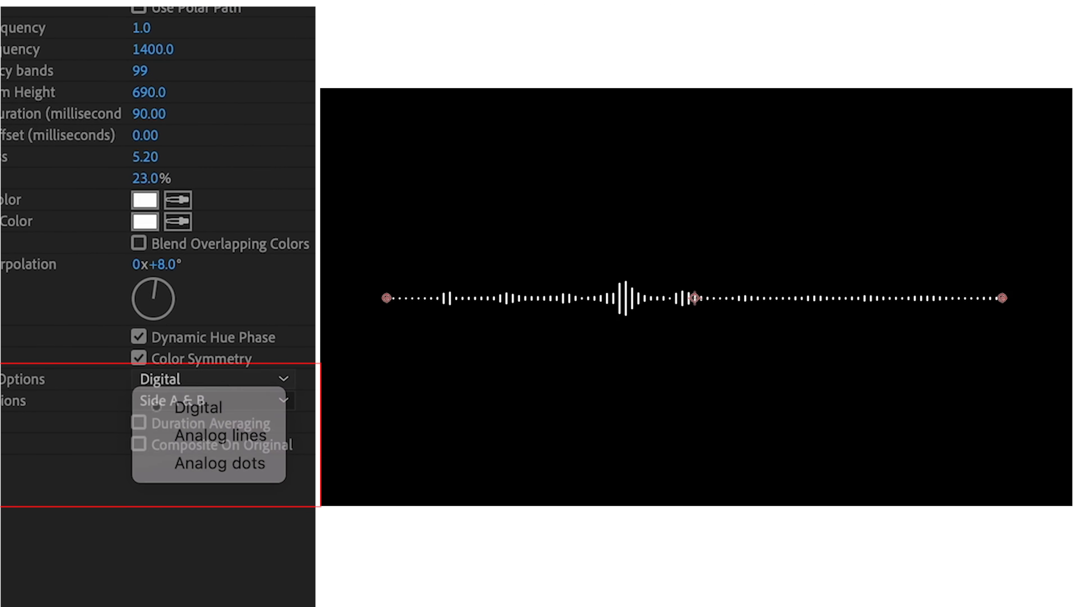
click(199, 407)
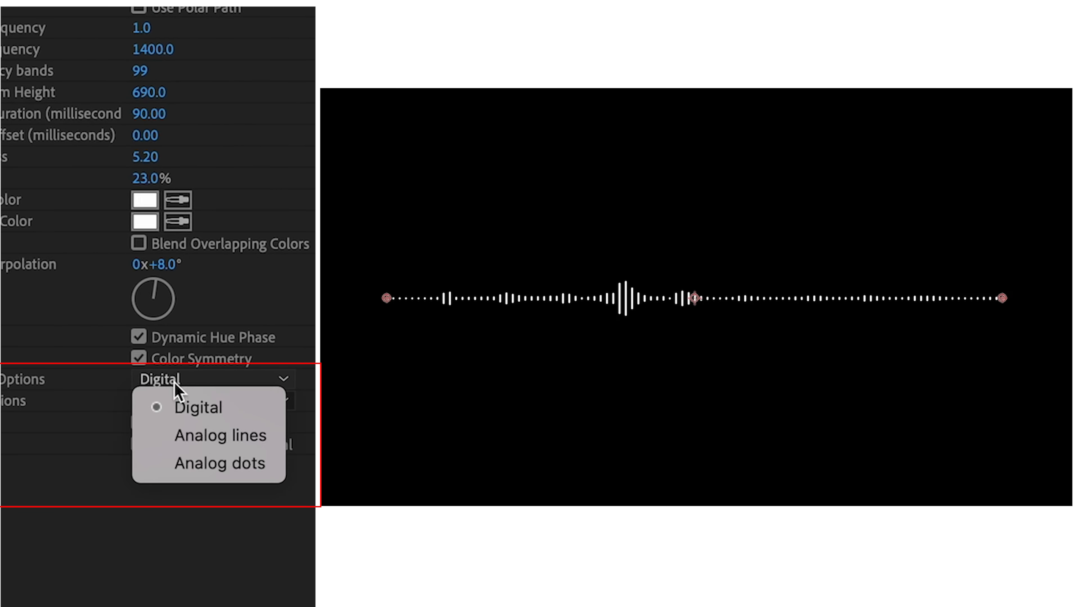
click(209, 463)
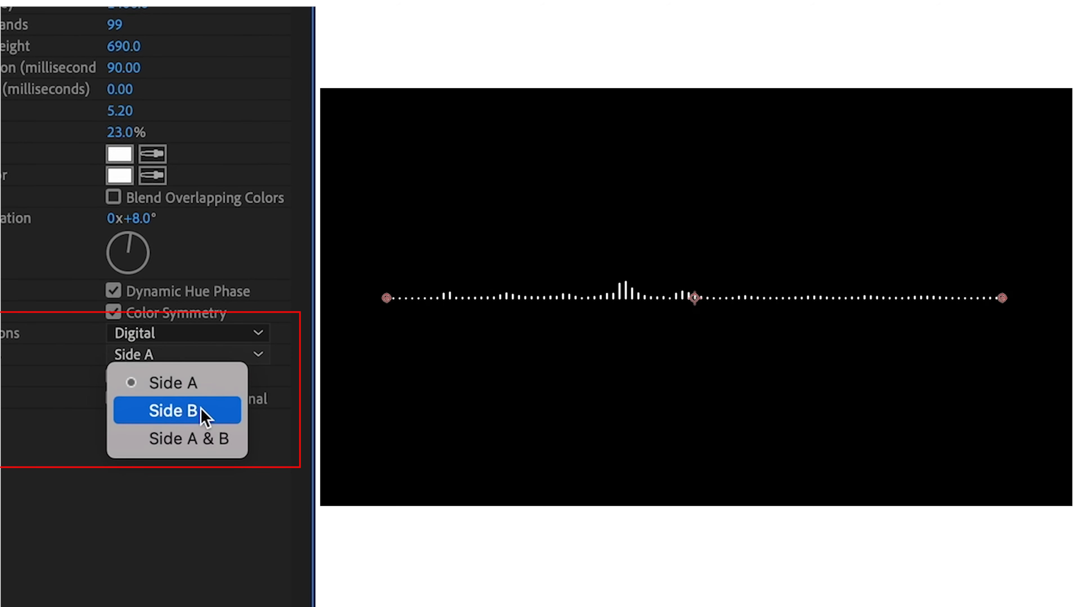
click(175, 411)
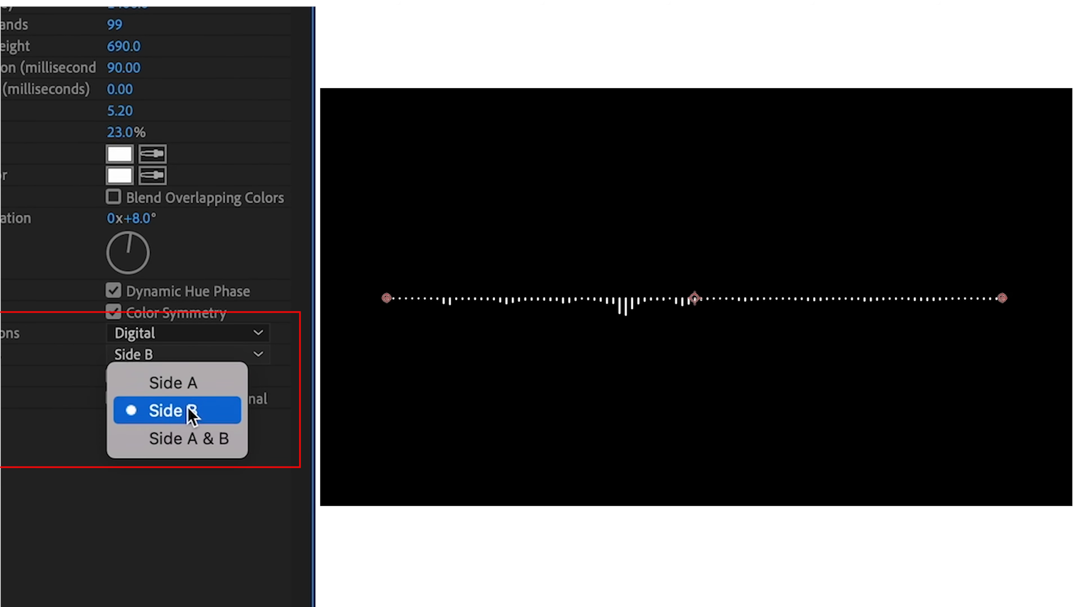
click(187, 439)
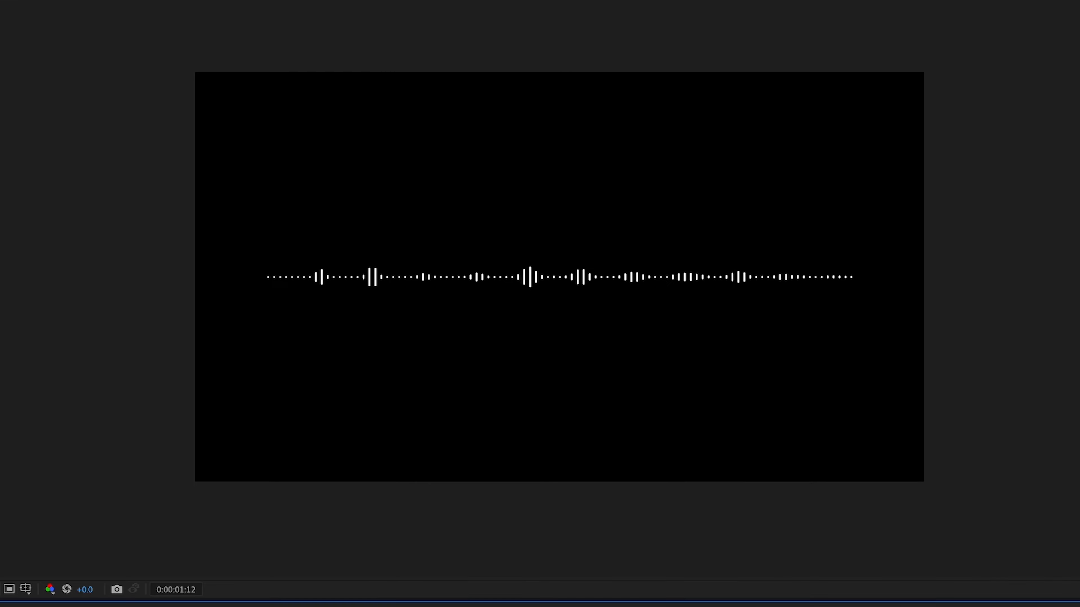
Step: Switch to the browser showing the Envato Elements After Effects template listing
click(558, 276)
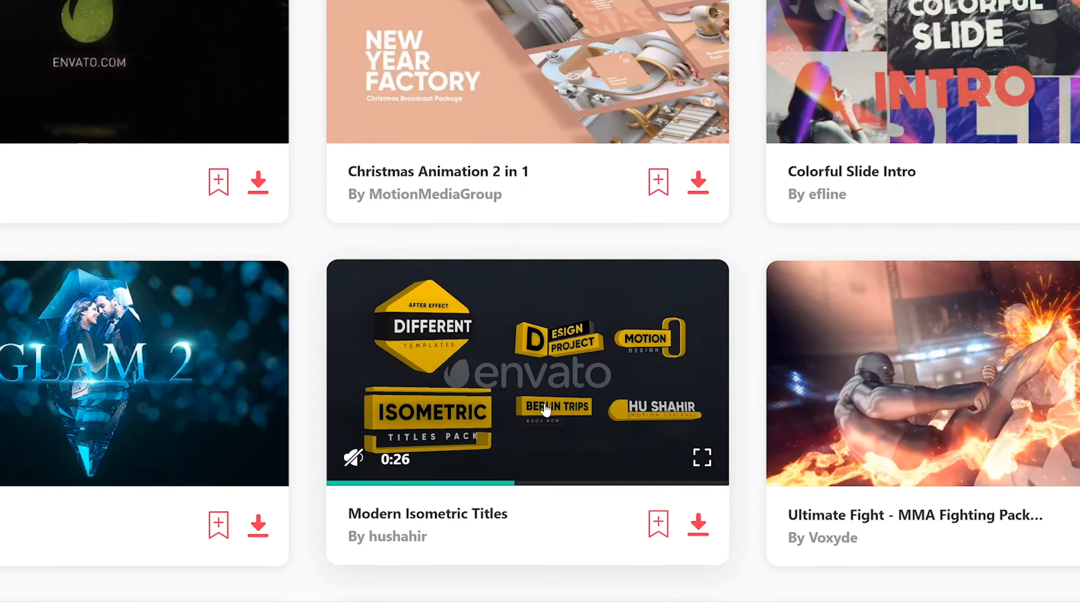
Step: Scroll the Envato Elements listing down to the Podcast Audio Visualization Pack
scroll(down, 3)
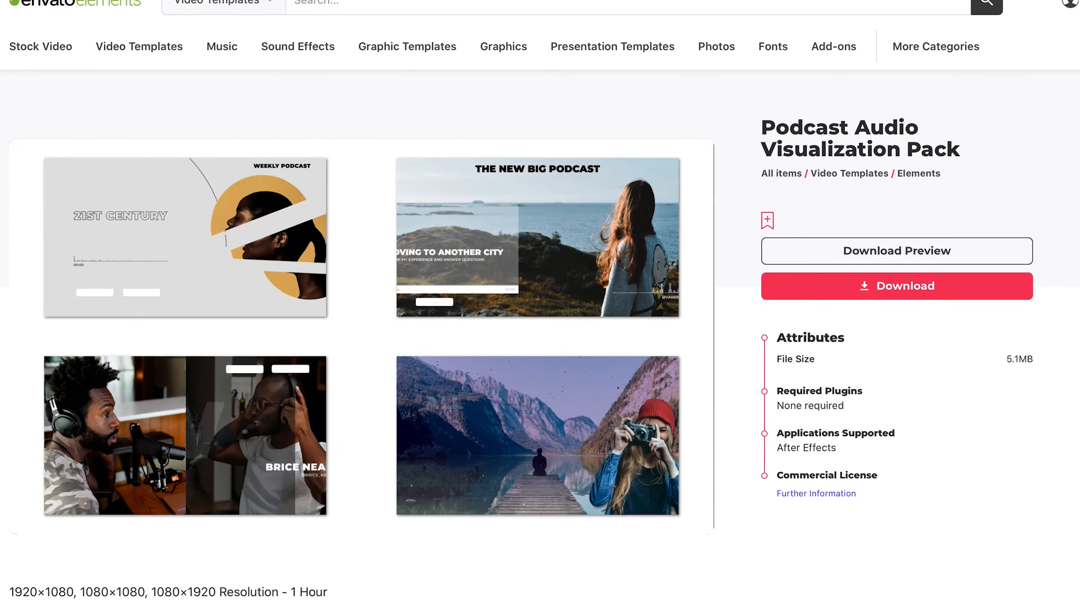
scroll(down, 3)
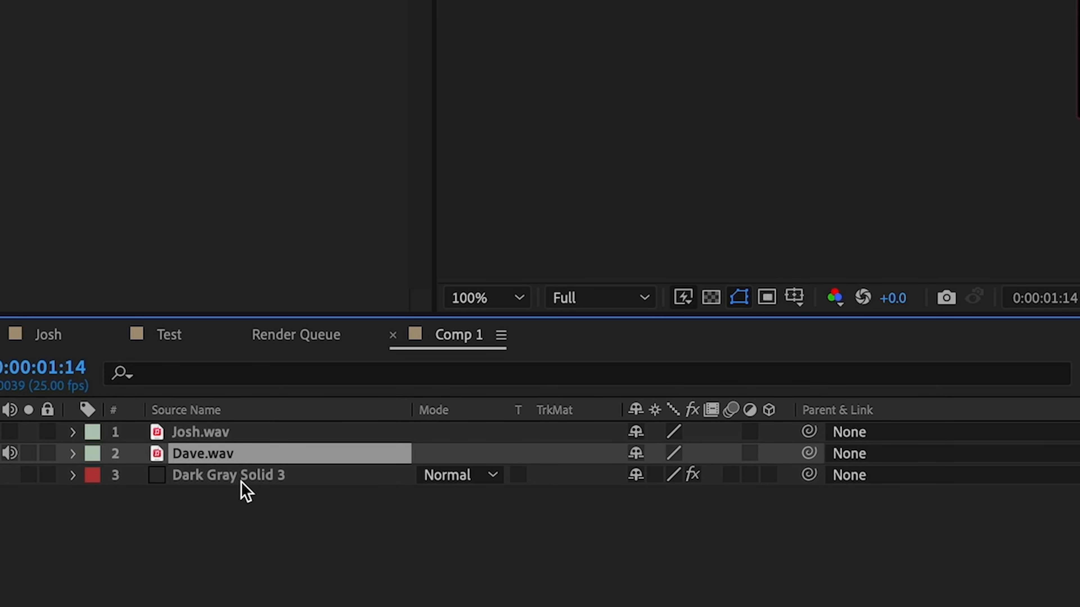
Step: Select the spectrum solid and search Effects & Presets for 'polar' to apply Polar Coordinates
click(228, 475)
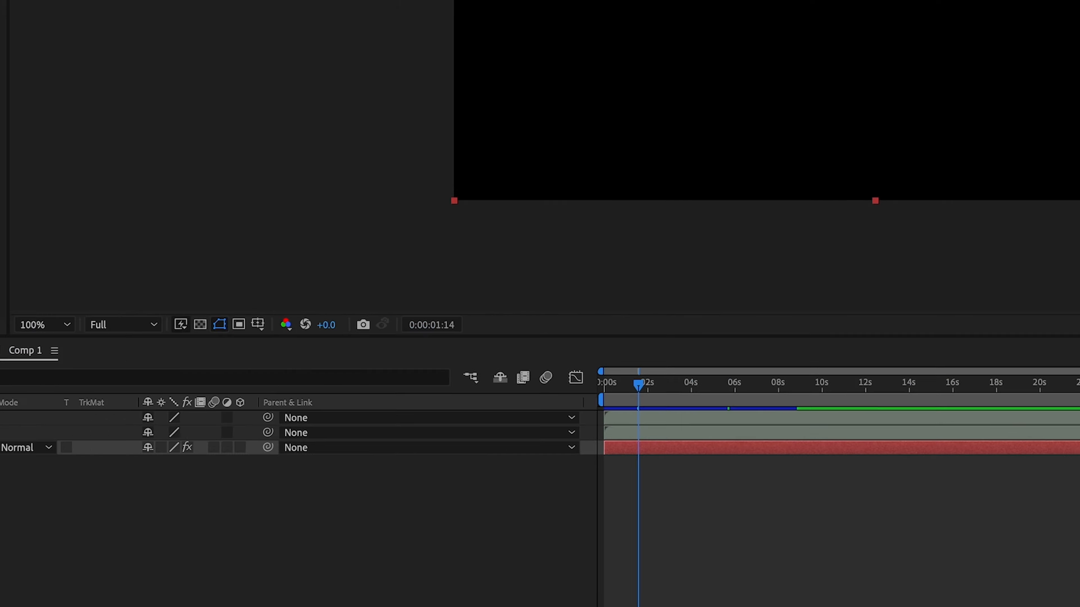
text(p)
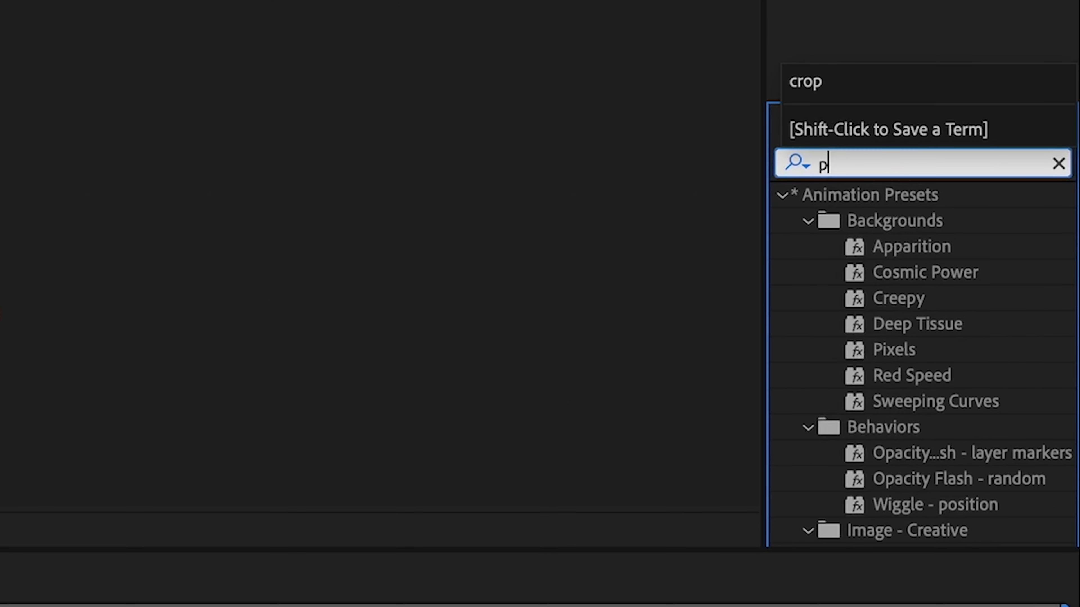
text(olar)
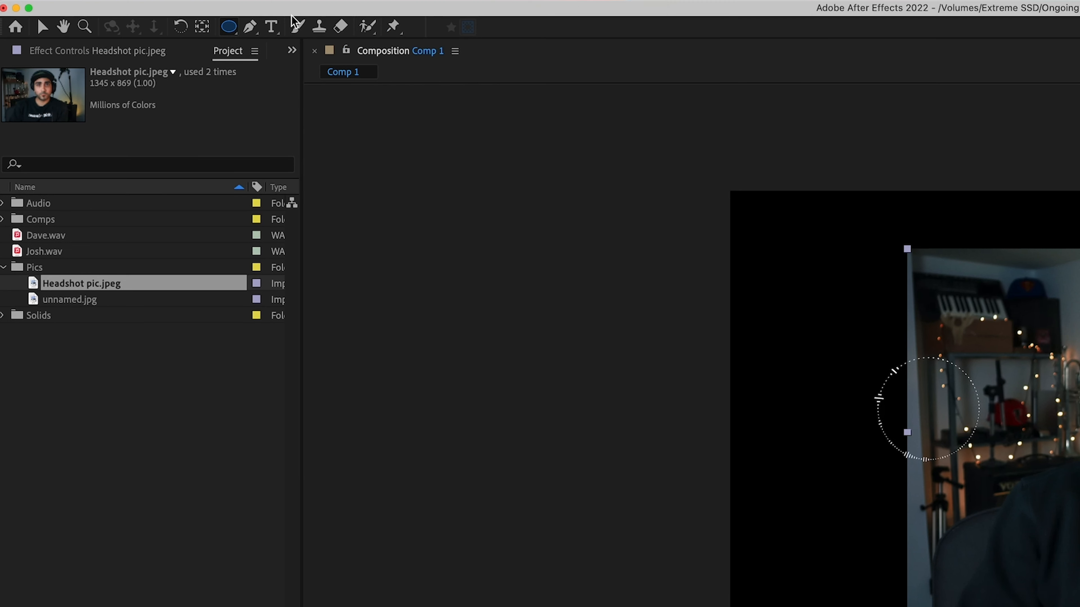
Step: Draw an Ellipse mask on Headshot pic.jpeg and reveal and select its Mask 1
click(229, 27)
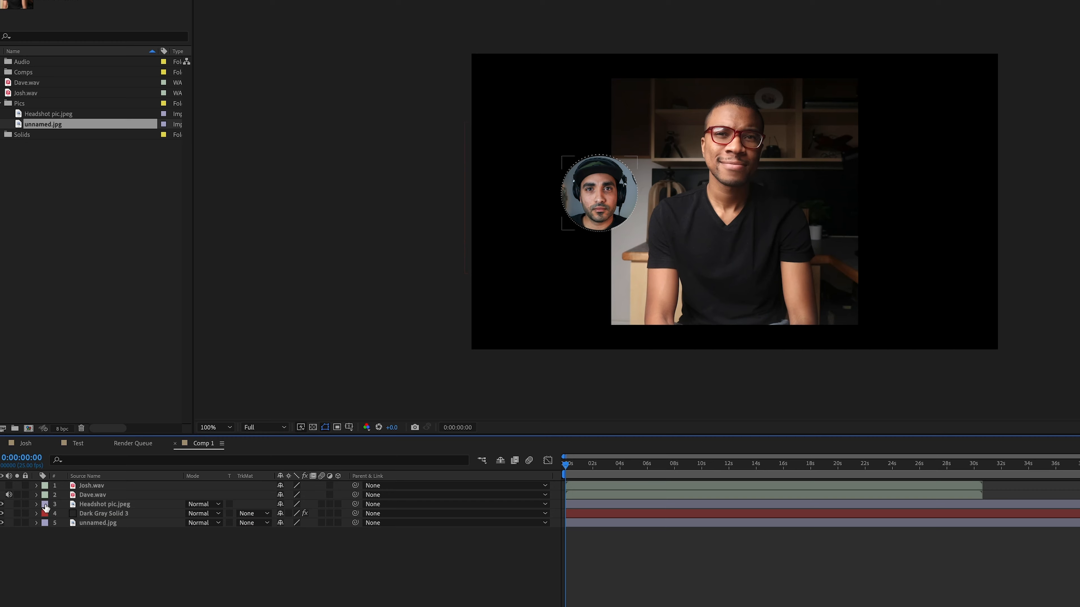
click(44, 504)
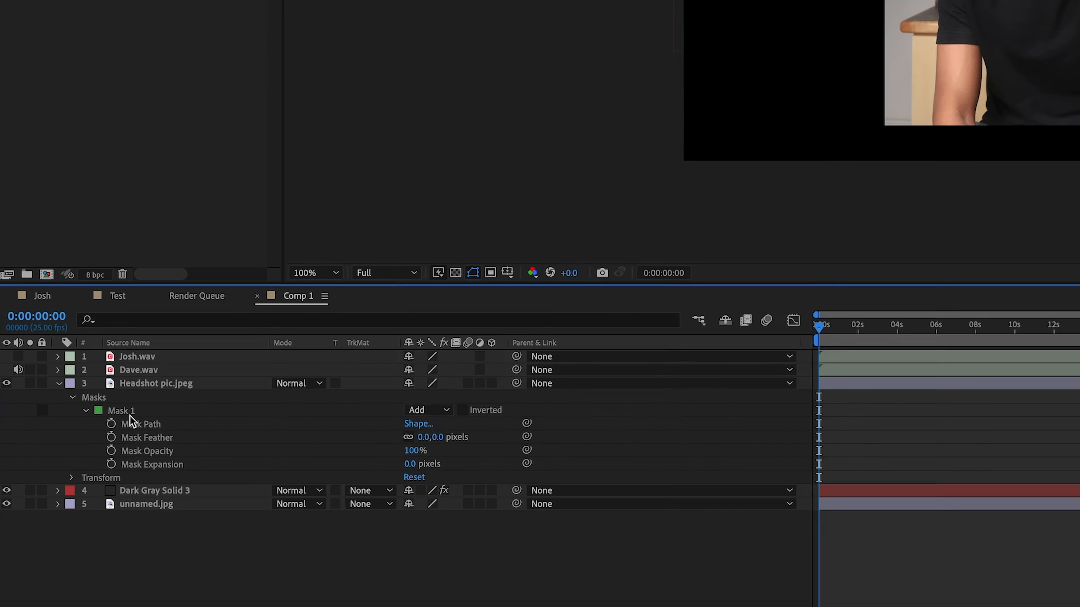
click(71, 477)
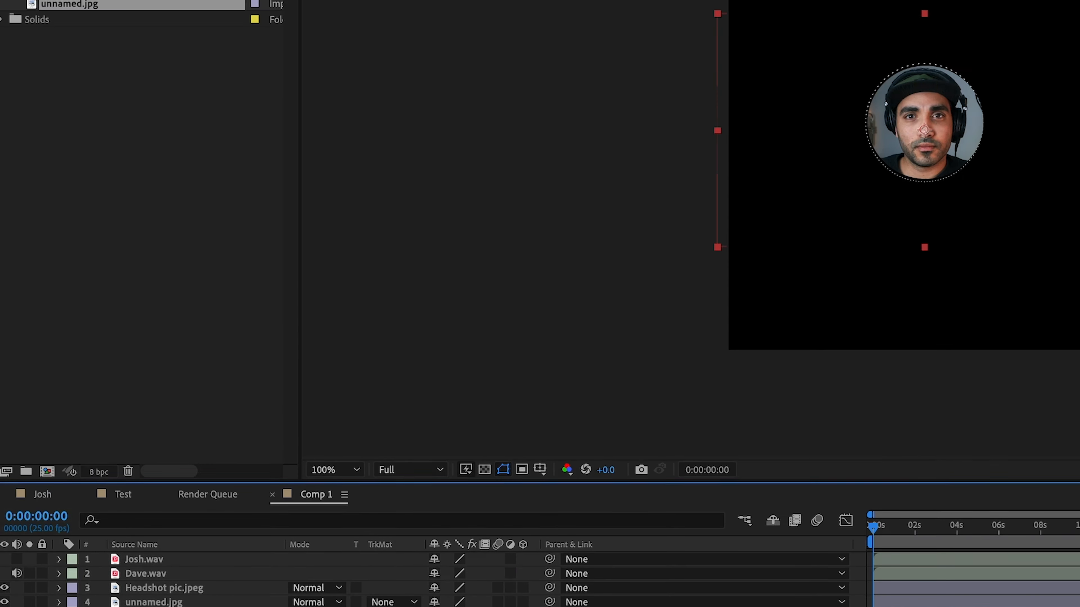
Step: Set the first spectrum's Audio Layer to Dave.wav and begin choosing Josh.wav for the duplicate
click(279, 99)
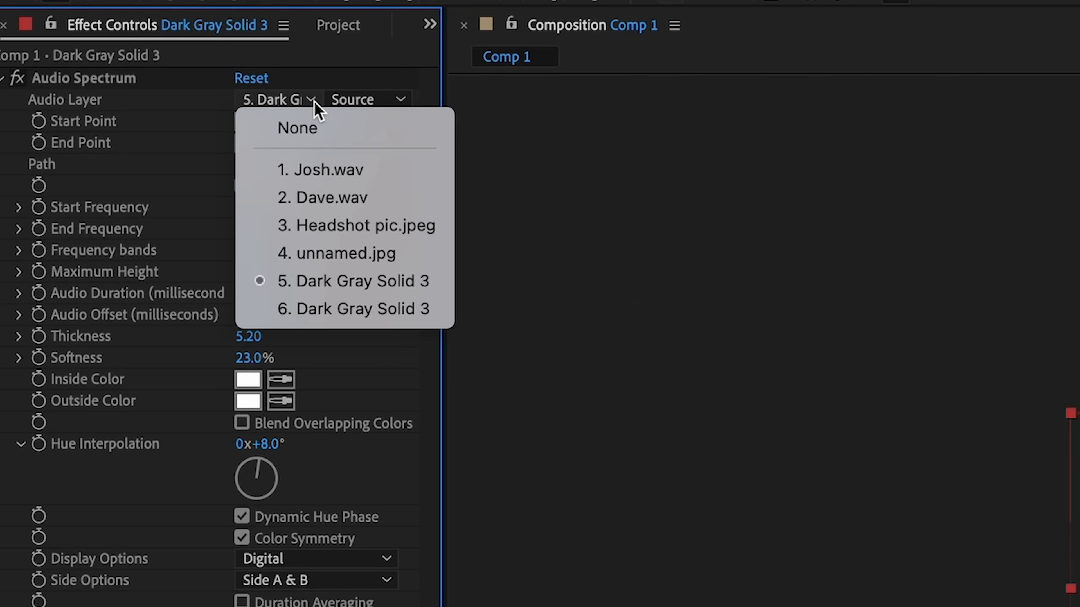
click(322, 198)
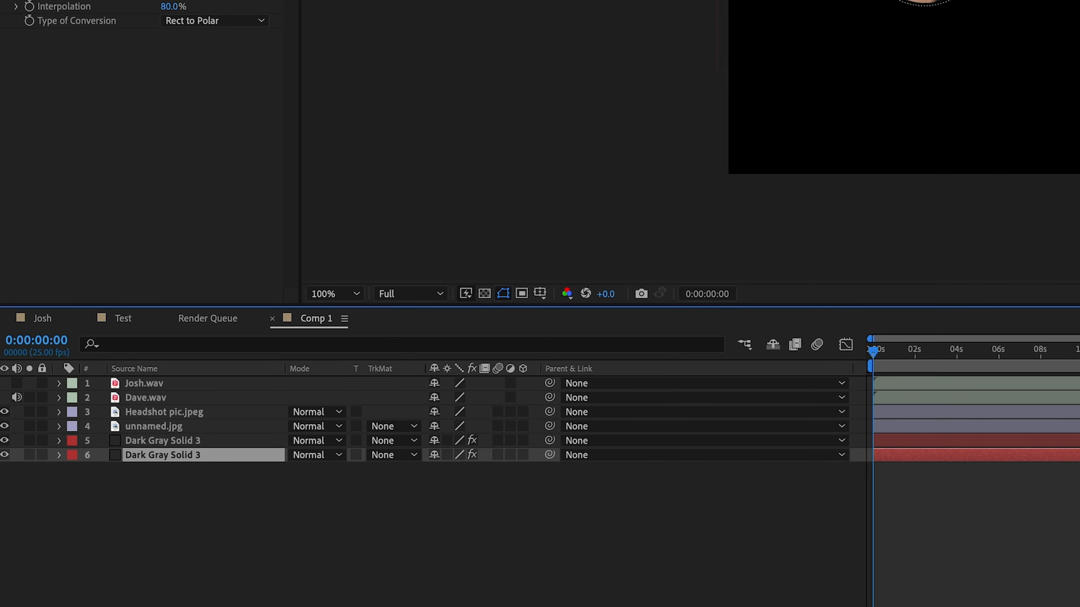
click(188, 74)
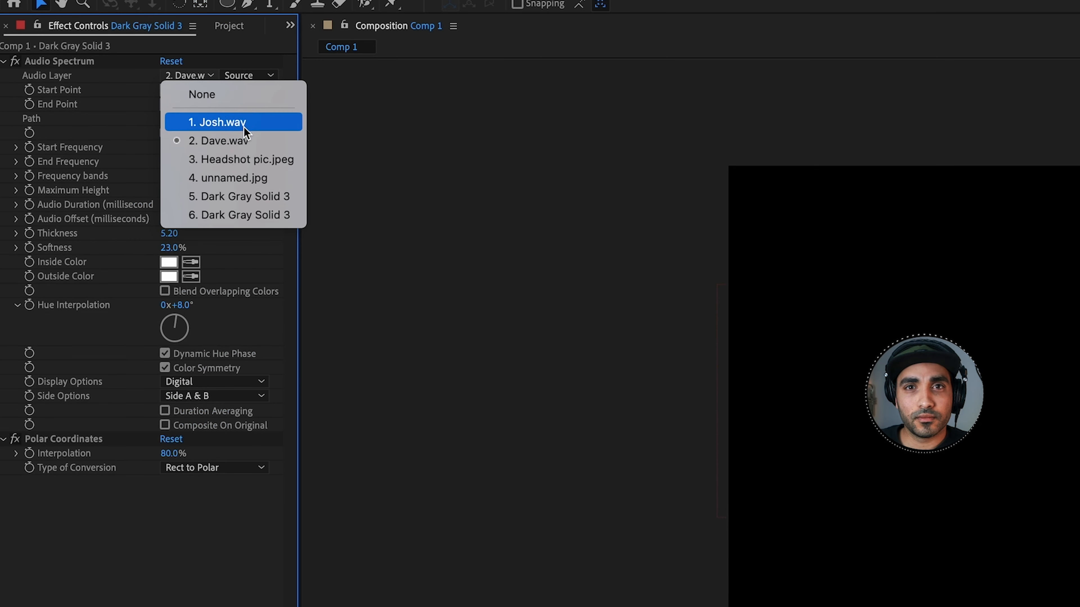